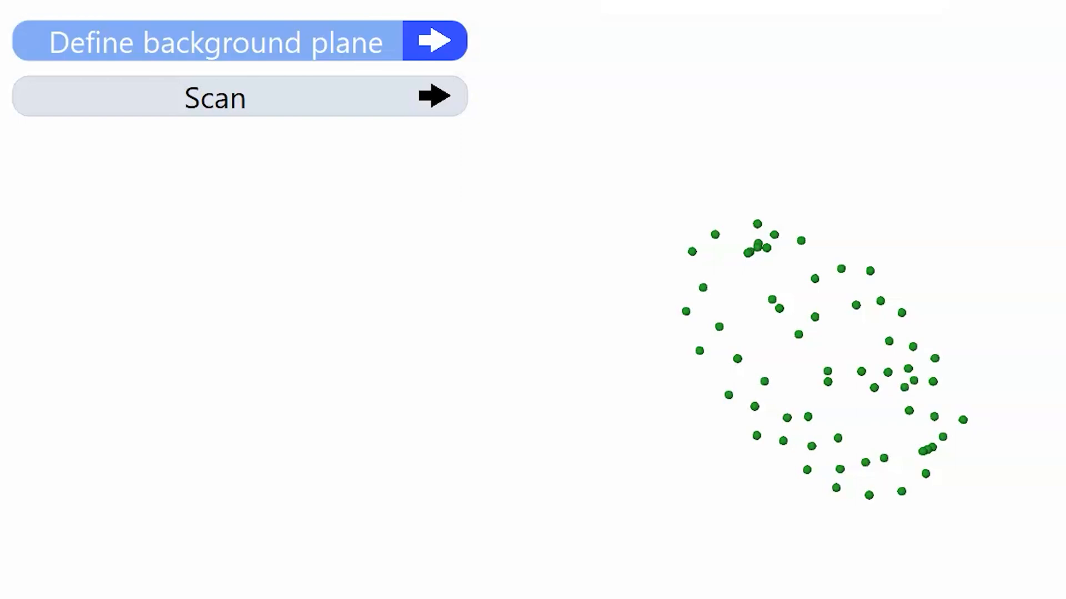
Step: Define the background plane under the reference points with a 0.118 in offset and confirm
click(238, 42)
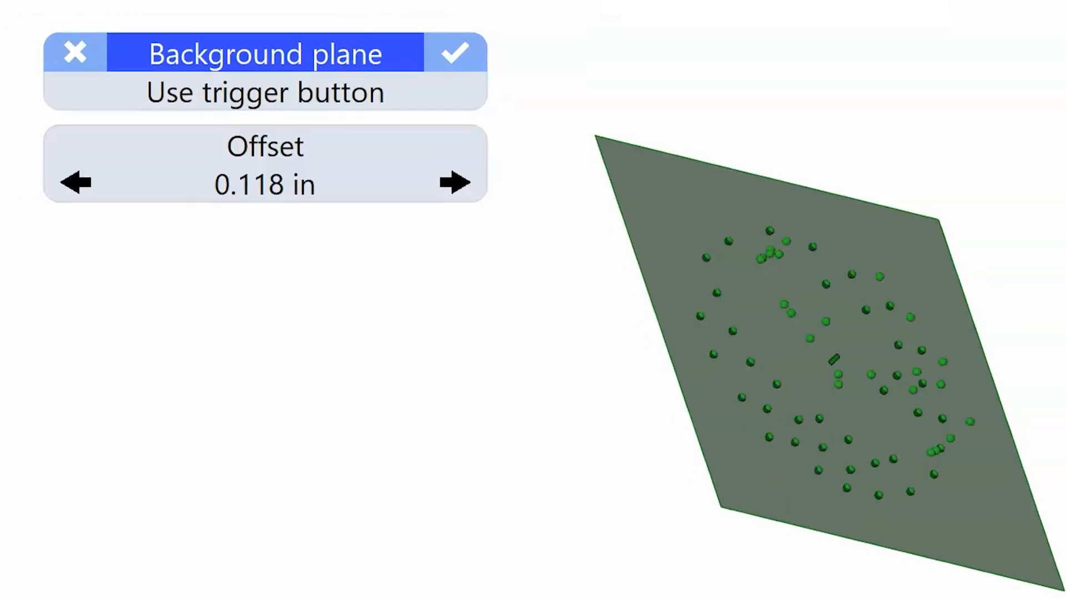
click(456, 53)
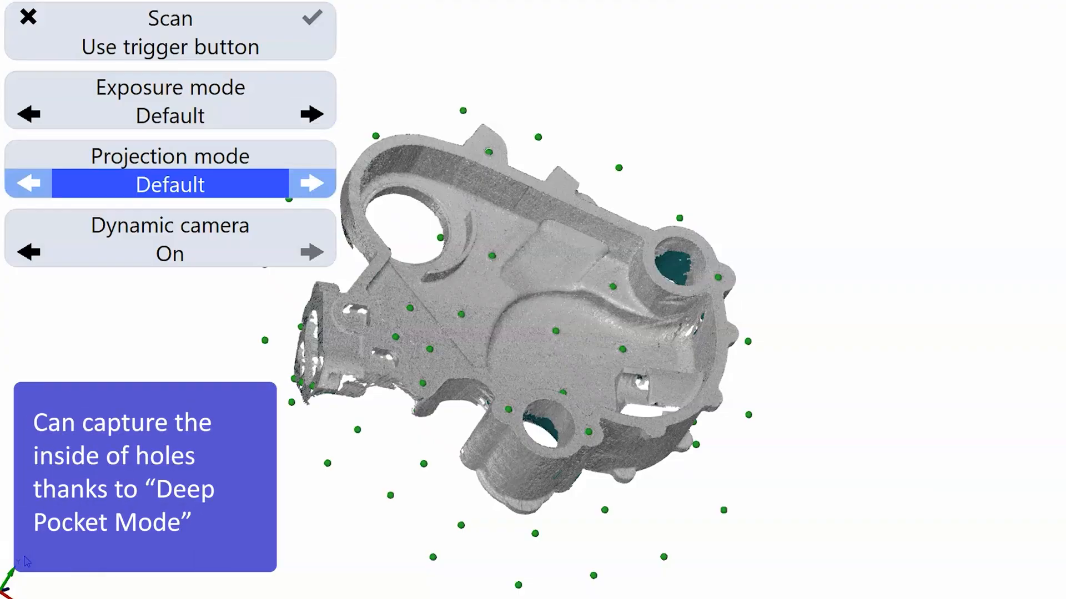
Step: Scan the cast part with default exposure and projection, dynamic camera on
click(311, 184)
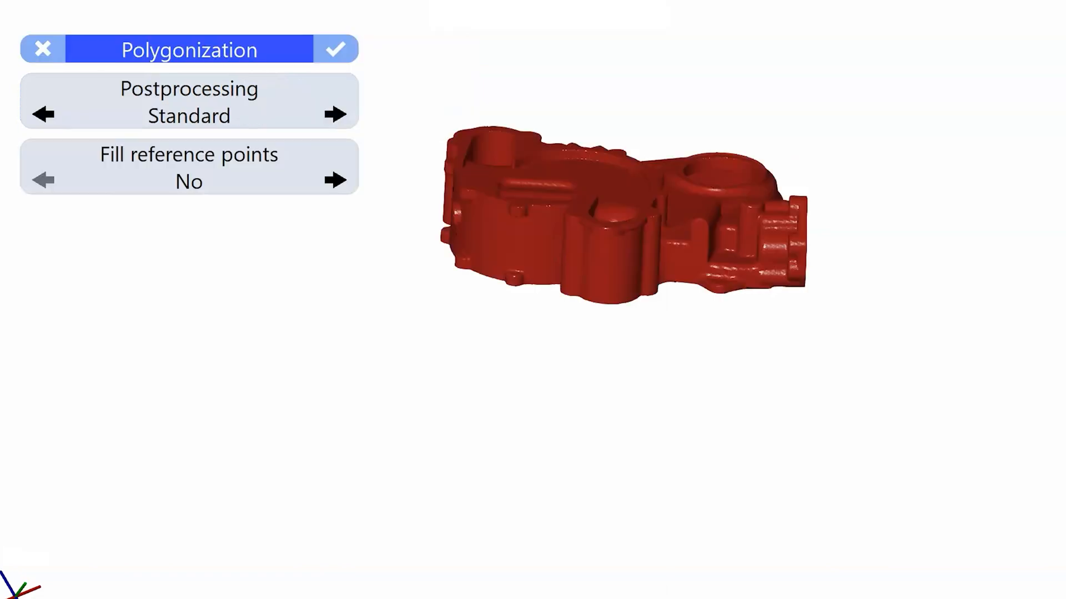
Step: Polygonize the scan with Standard postprocessing and no reference-point filling into Scan 2
click(335, 49)
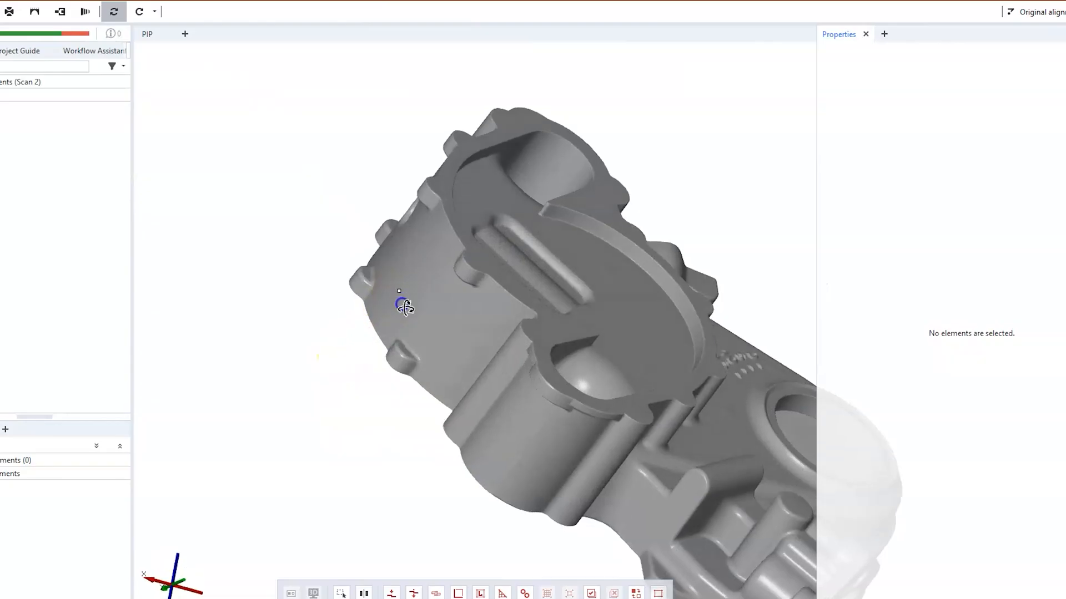